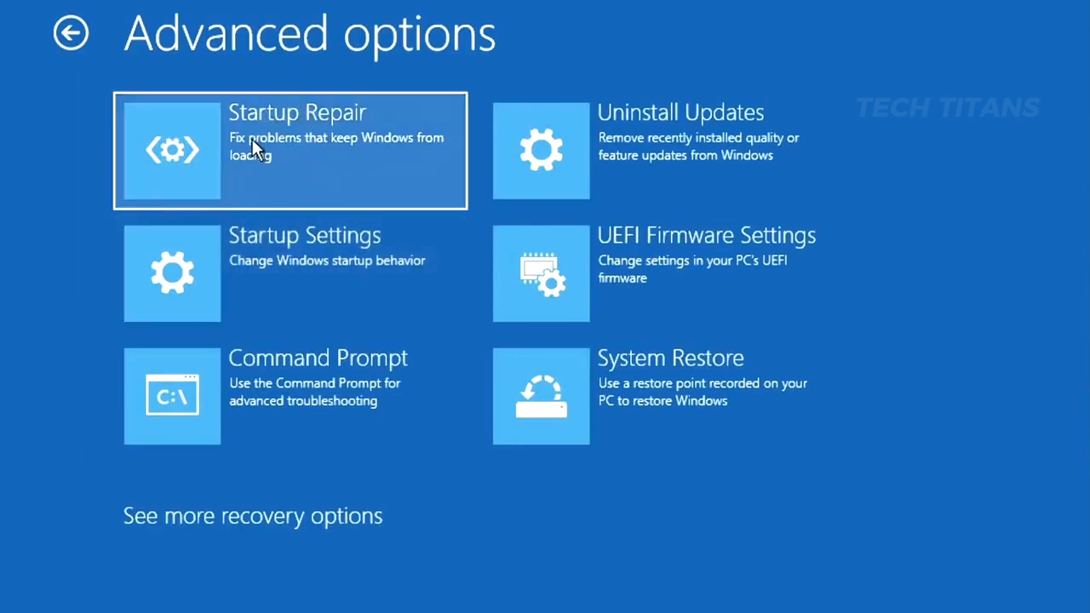
mouse_move(303, 154)
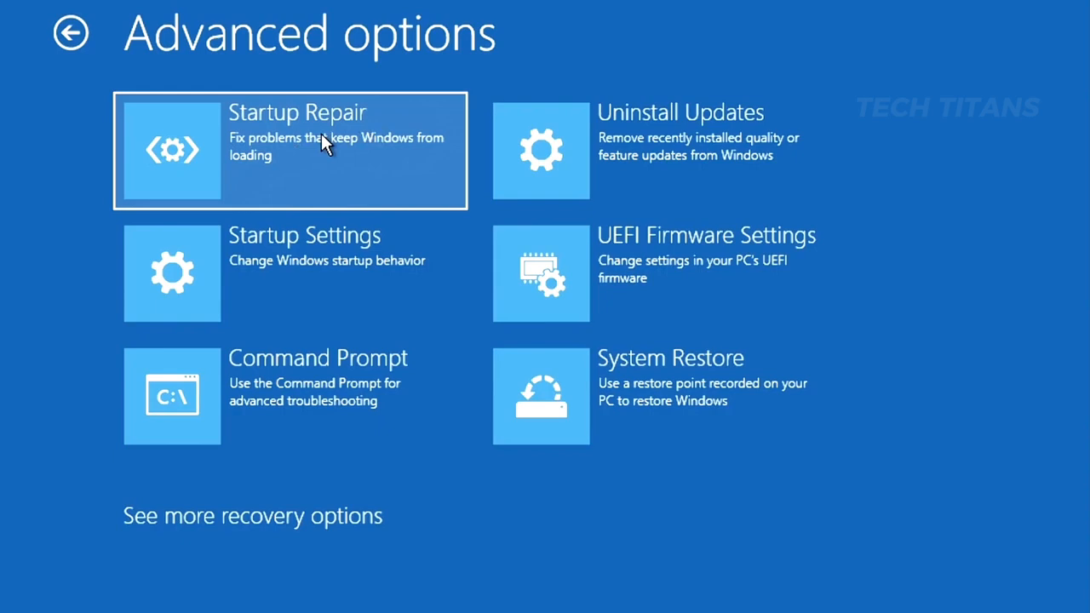
mouse_move(247, 311)
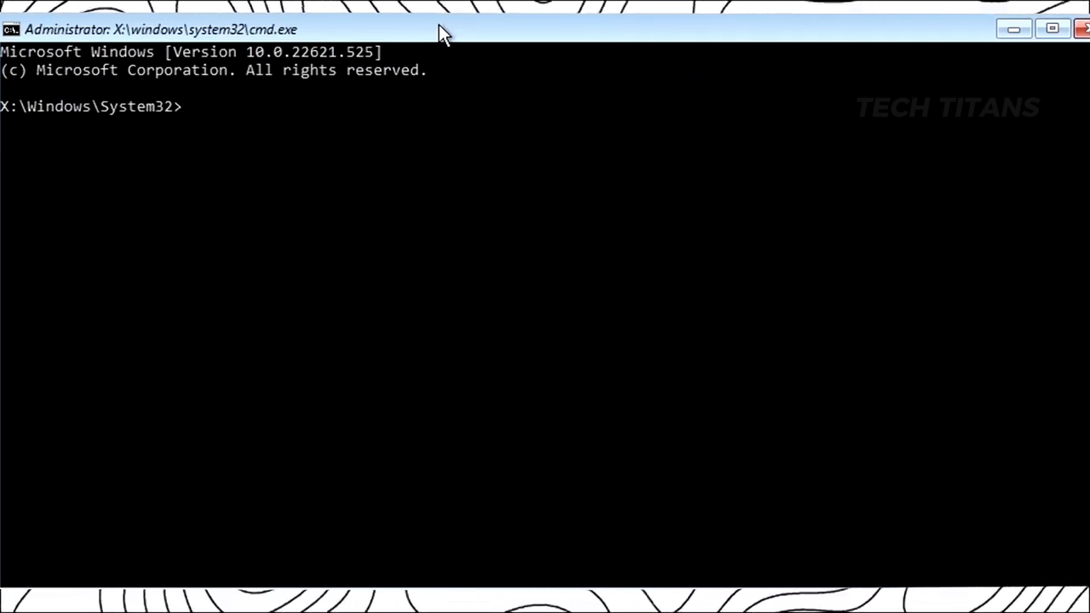
Run bootrec /fixmbr successfully, then bootrec /fixboot, which returns Access is denied
text(bootrec /)
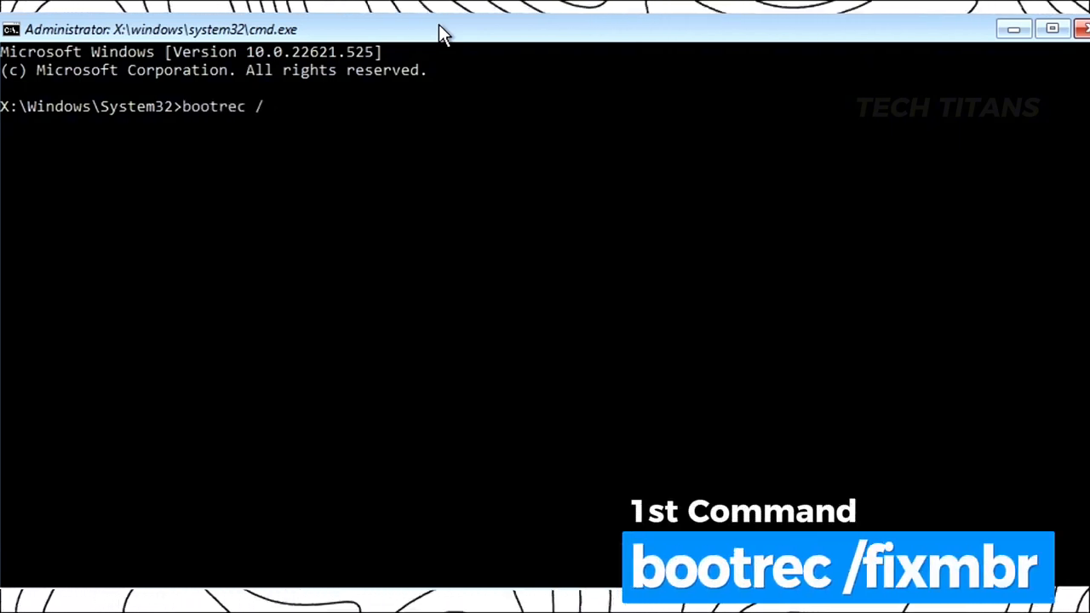
text(fixmbr)
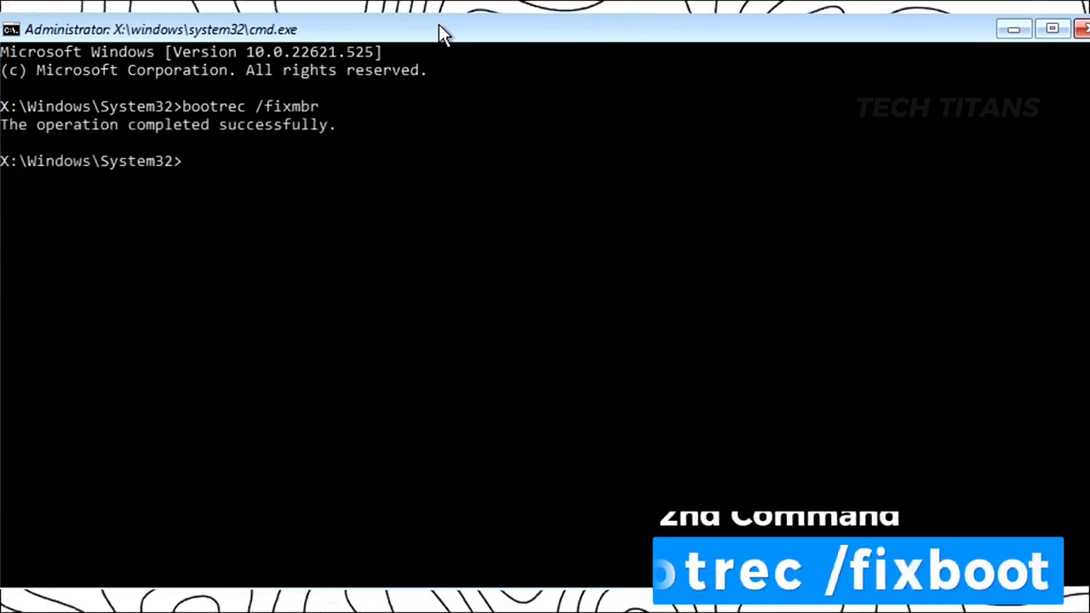
text(bootrec /)
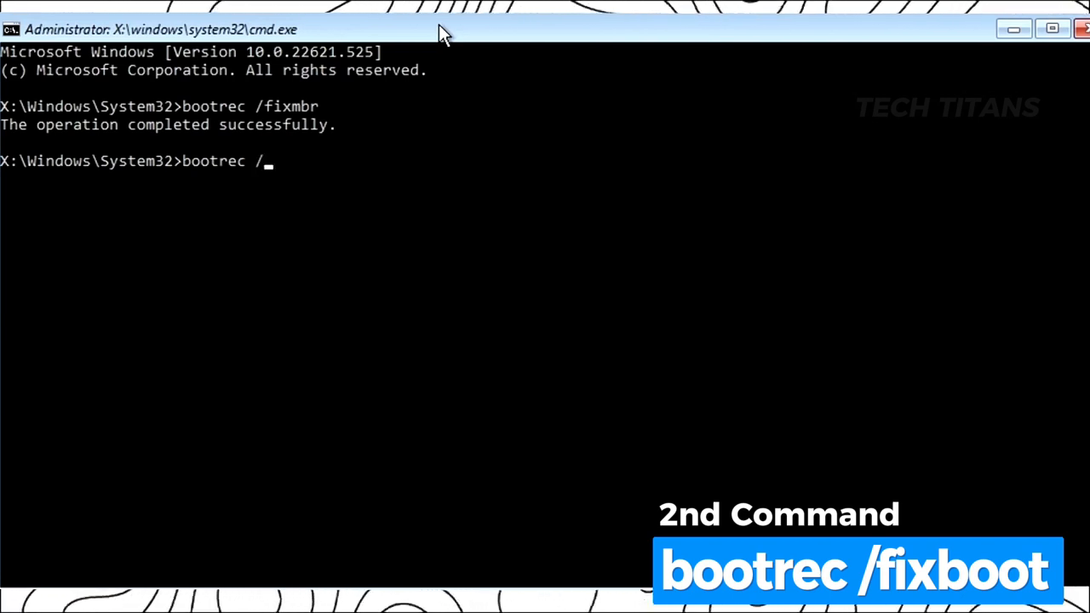
text(fixboot)
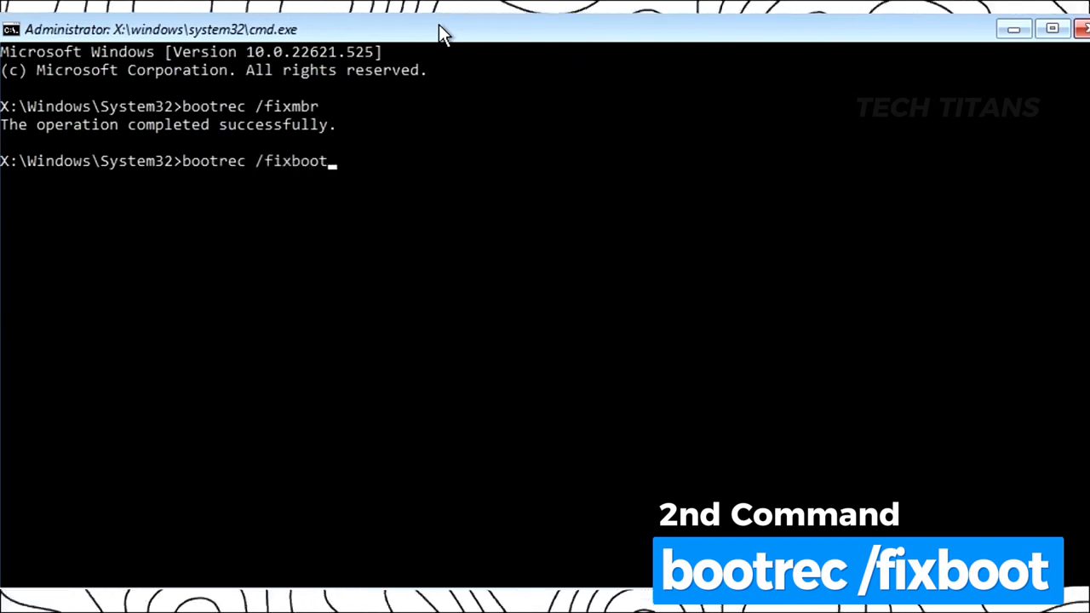
key(enter)
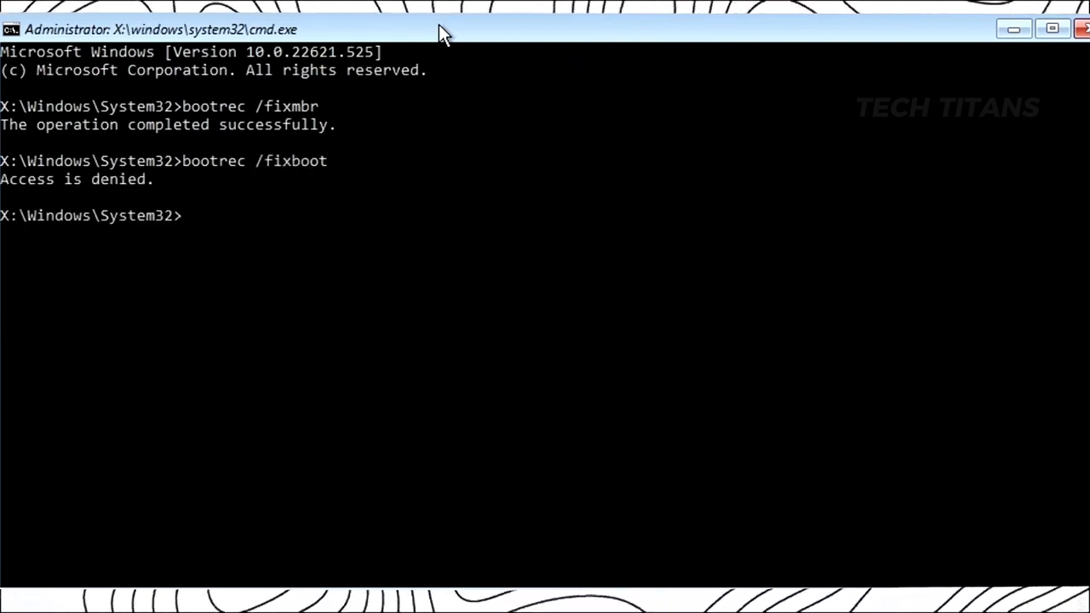
mouse_move(94, 191)
text(b)
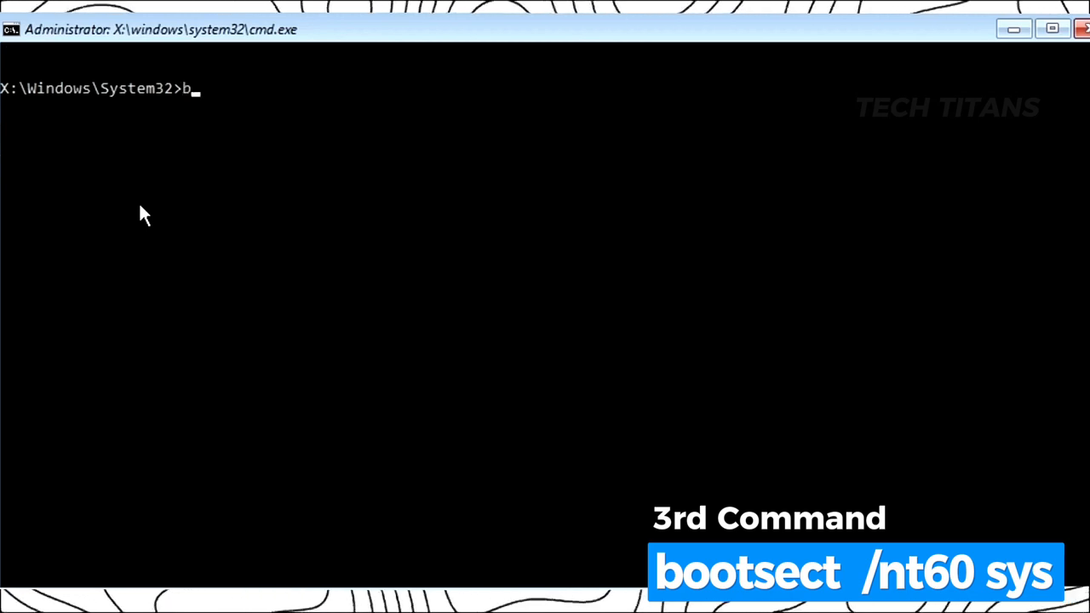
Run bootsect /nt60 sys to update the bootcode, then bootrec /fixboot, which now succeeds
text(ootsect /nt60 sys)
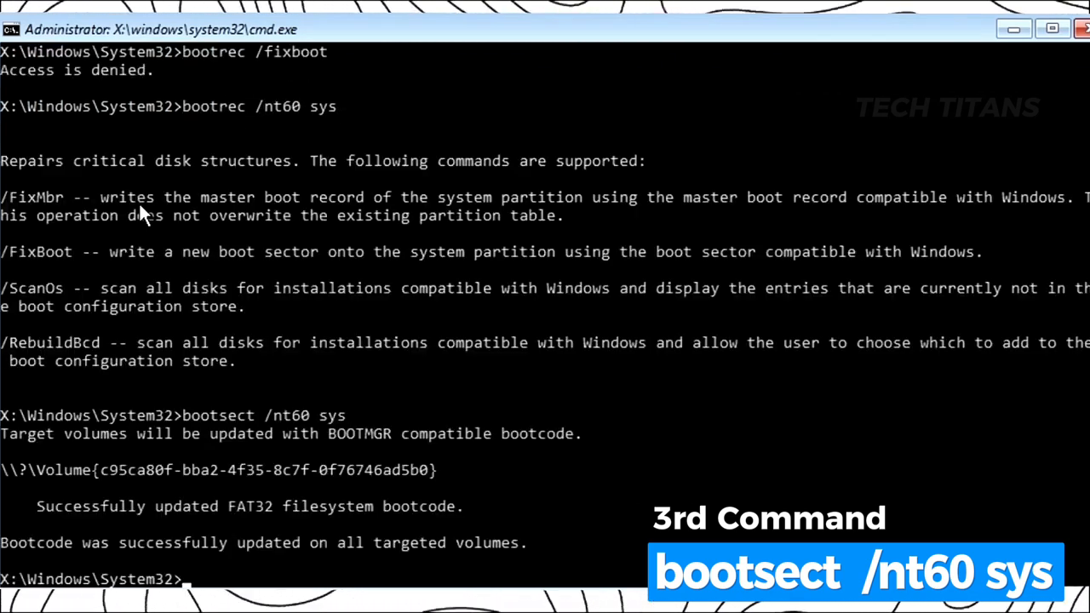
scroll(down, 3)
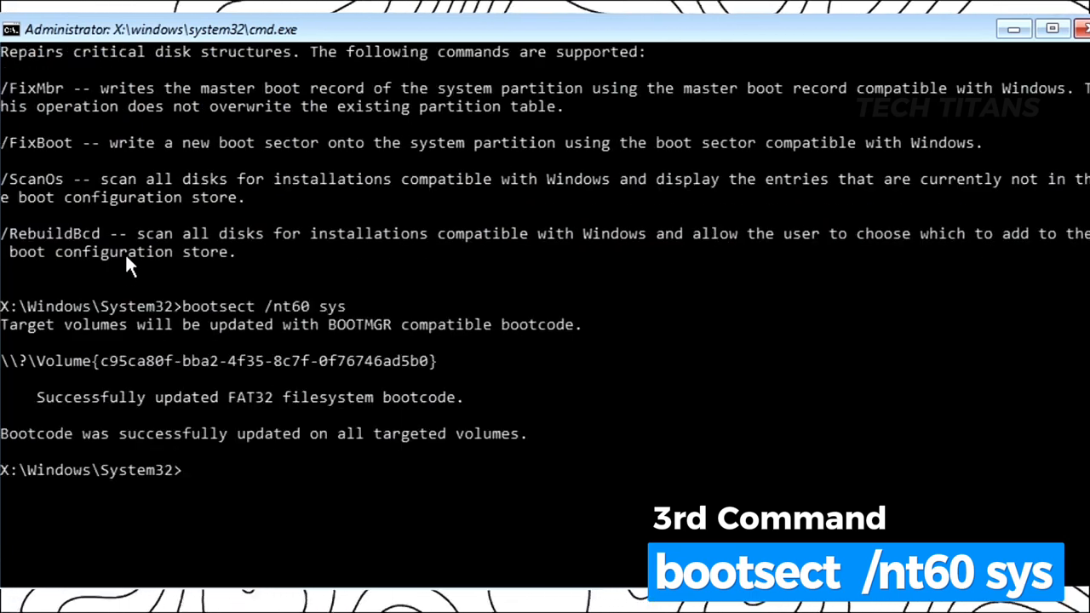
text(bootrec /fixboot)
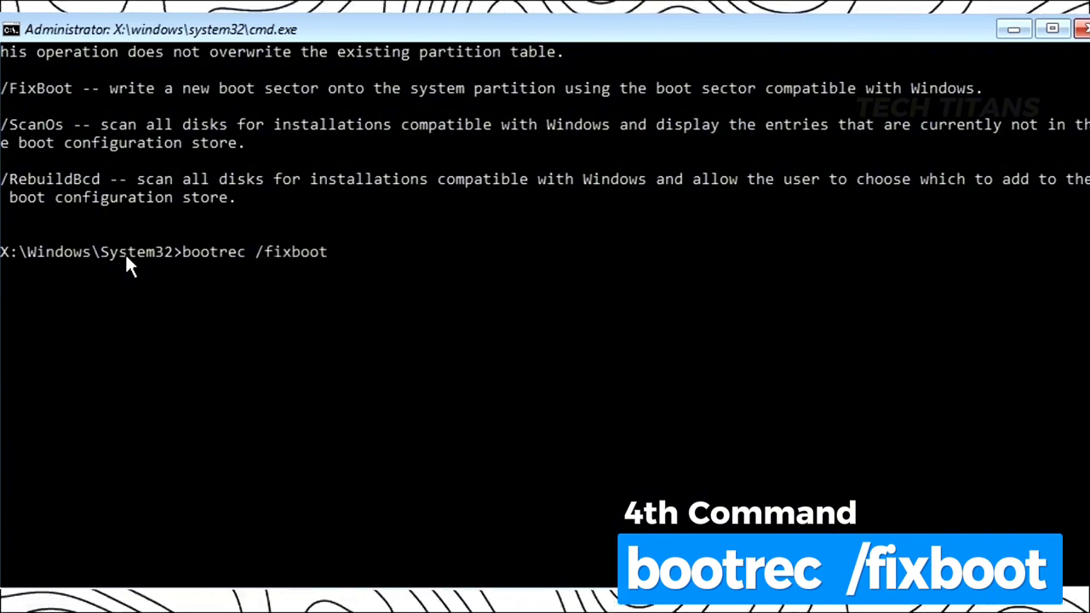
key(enter)
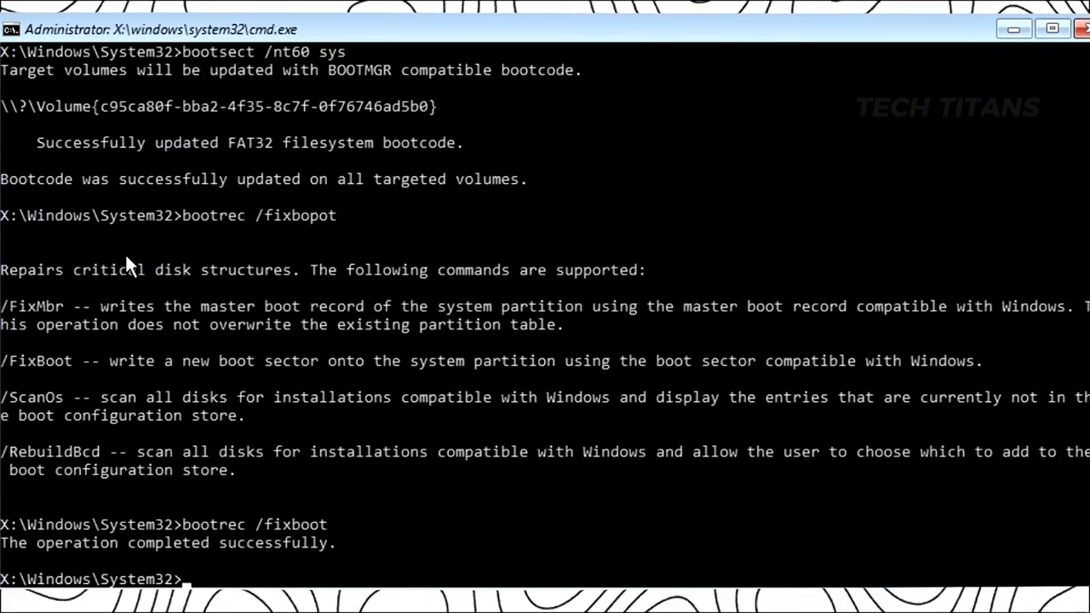
Run bootrec /rebuild, which only prints the usage help
text(bootrec)
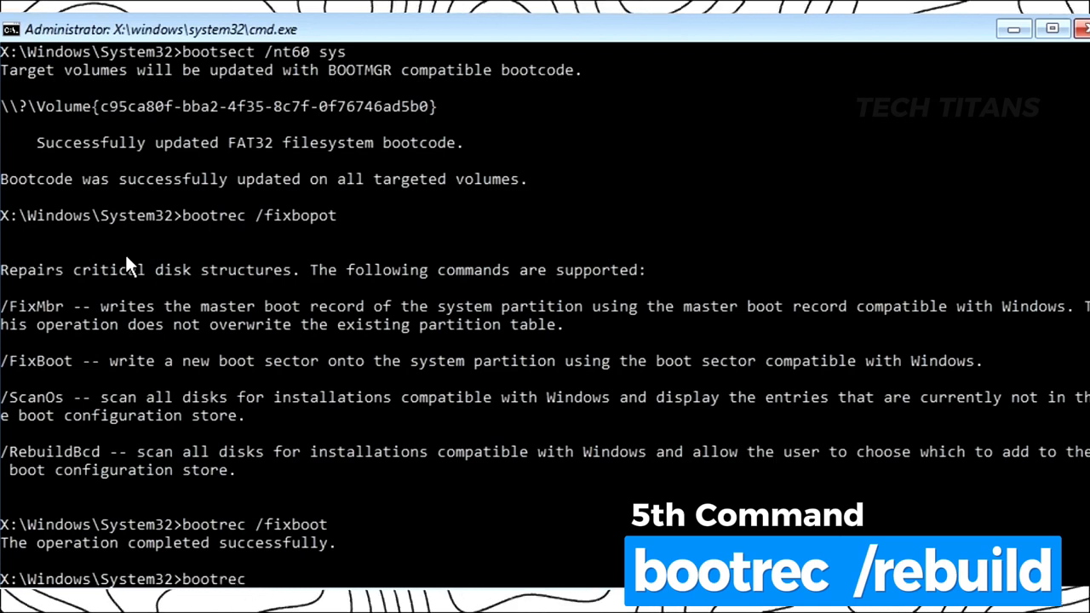
text(/r)
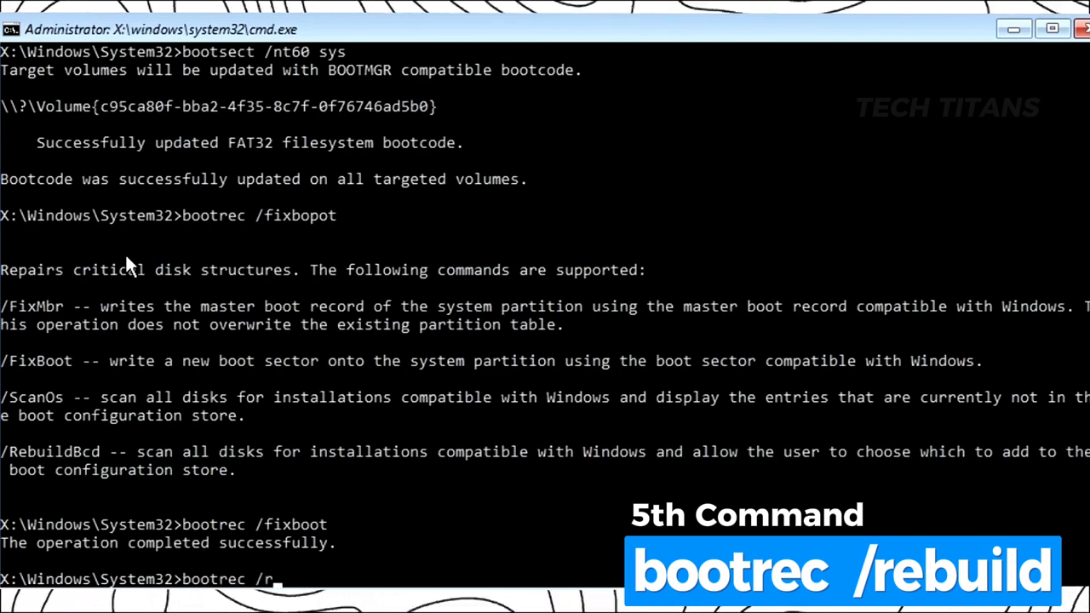
text(ebuild)
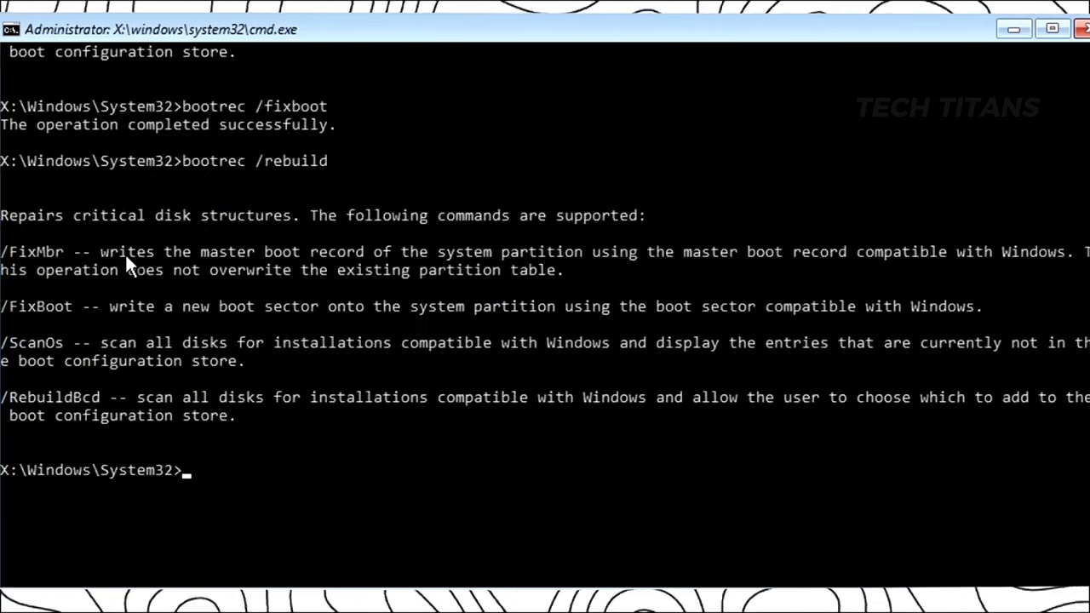
Run sfc /scannow to 100% verification, repairing the corrupt system files found
text(sfc)
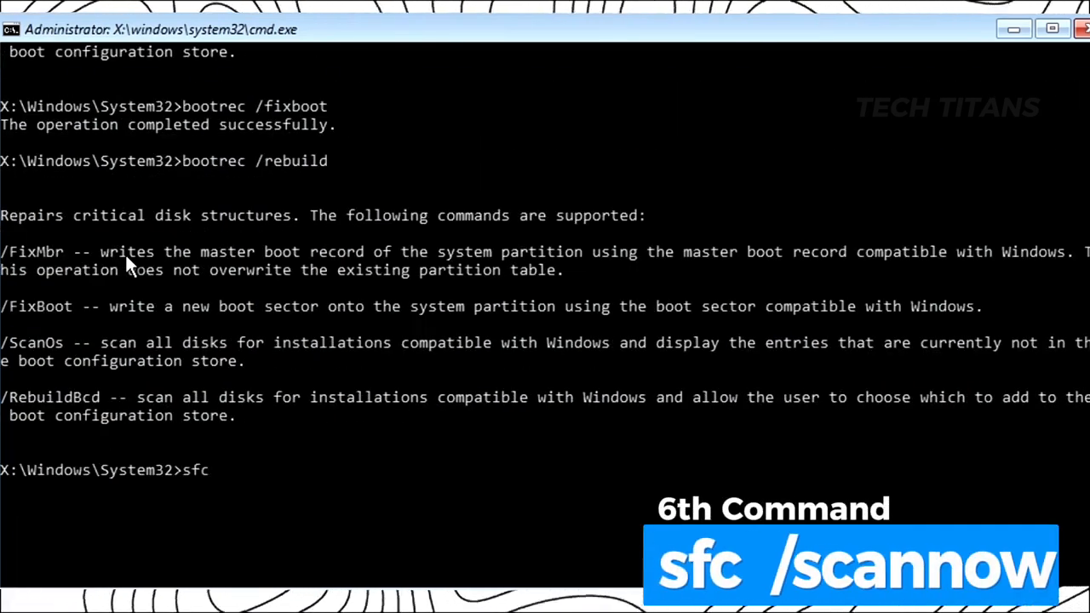
text(/sc)
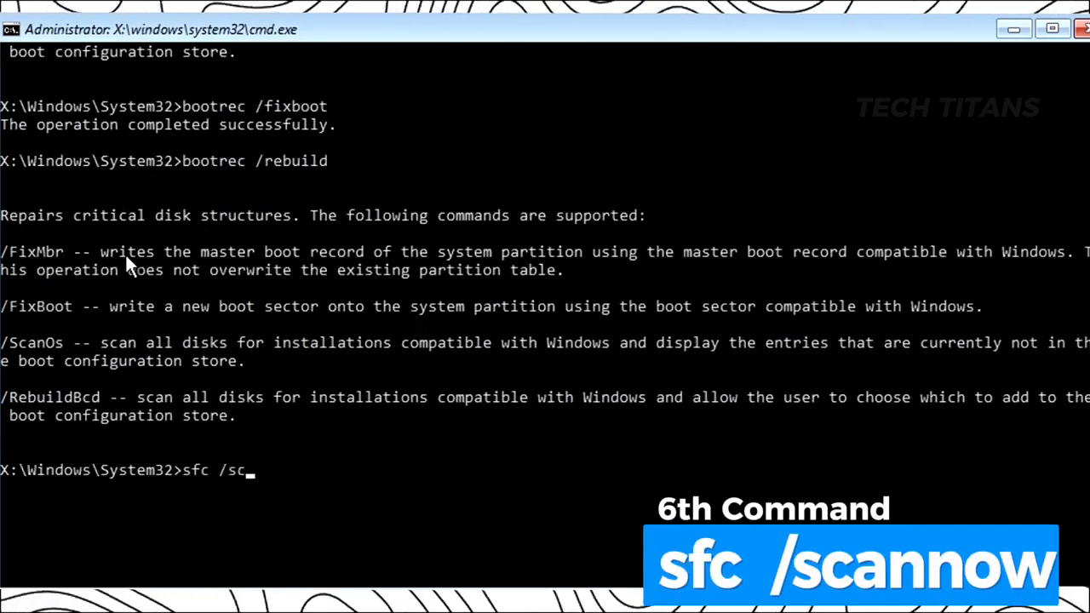
text(annow)
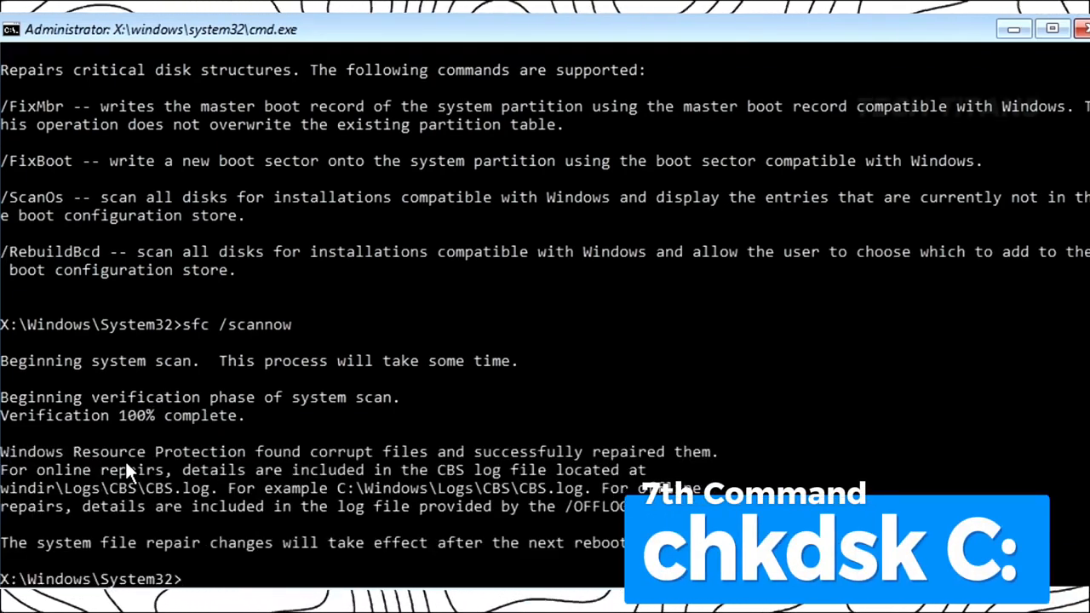
Run chkdsk C:, which finishes with no file system problems found
text(chkds)
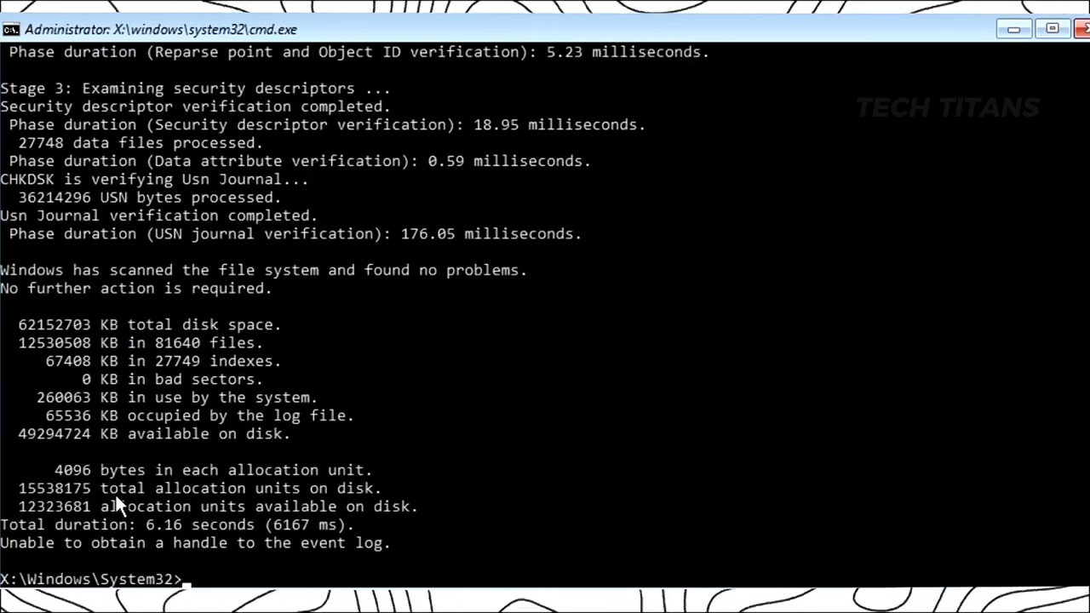
mouse_move(1031, 90)
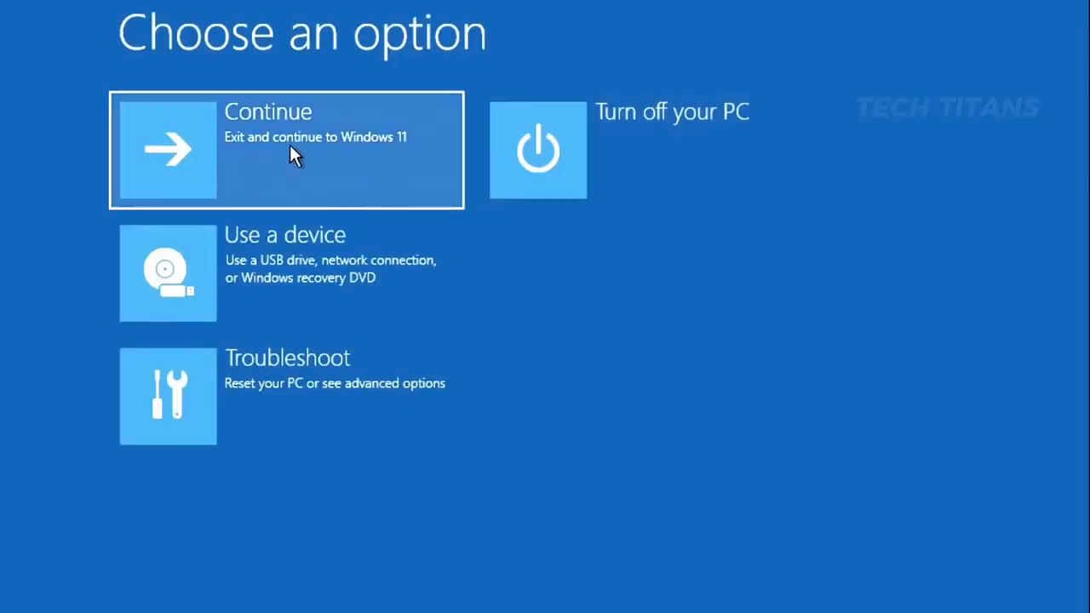
Choose Continue to exit recovery and start Windows 11 to the Welcome screen
click(286, 150)
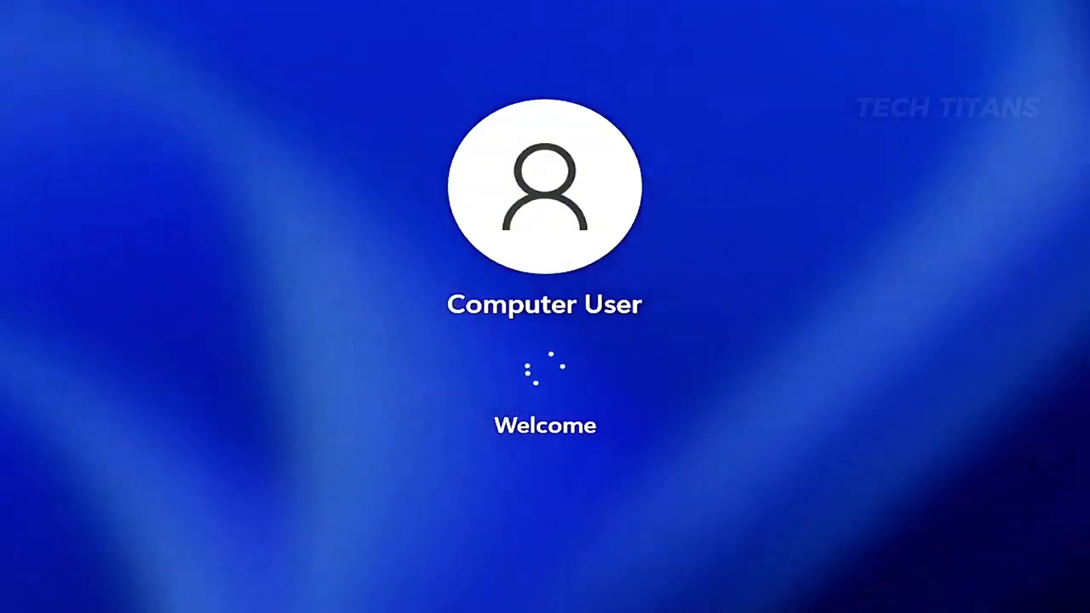